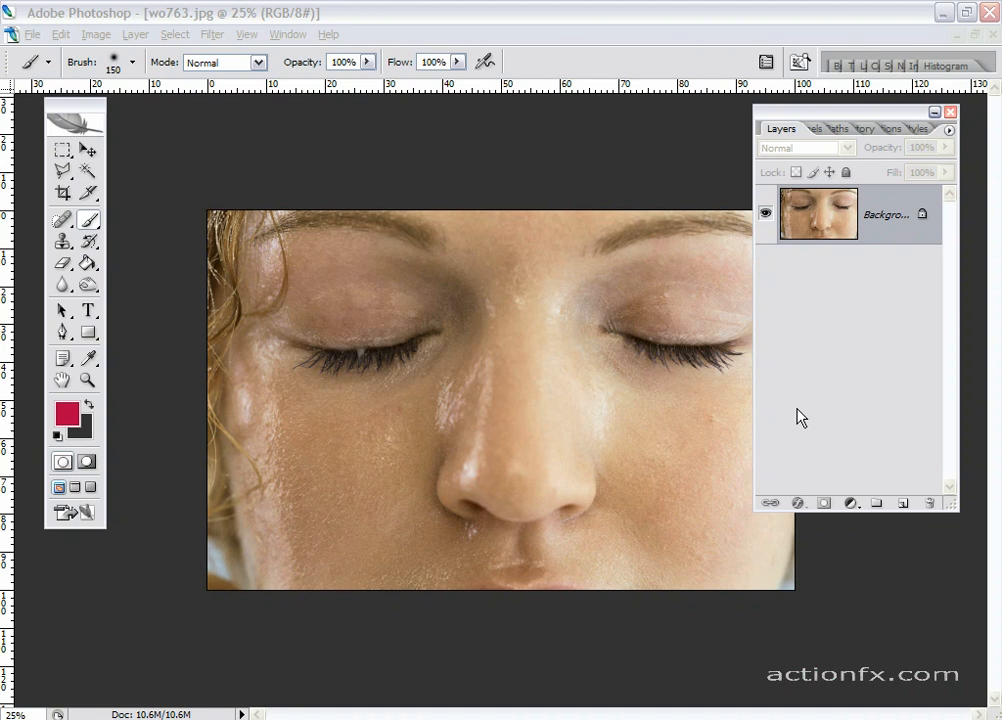
mouse_move(836, 396)
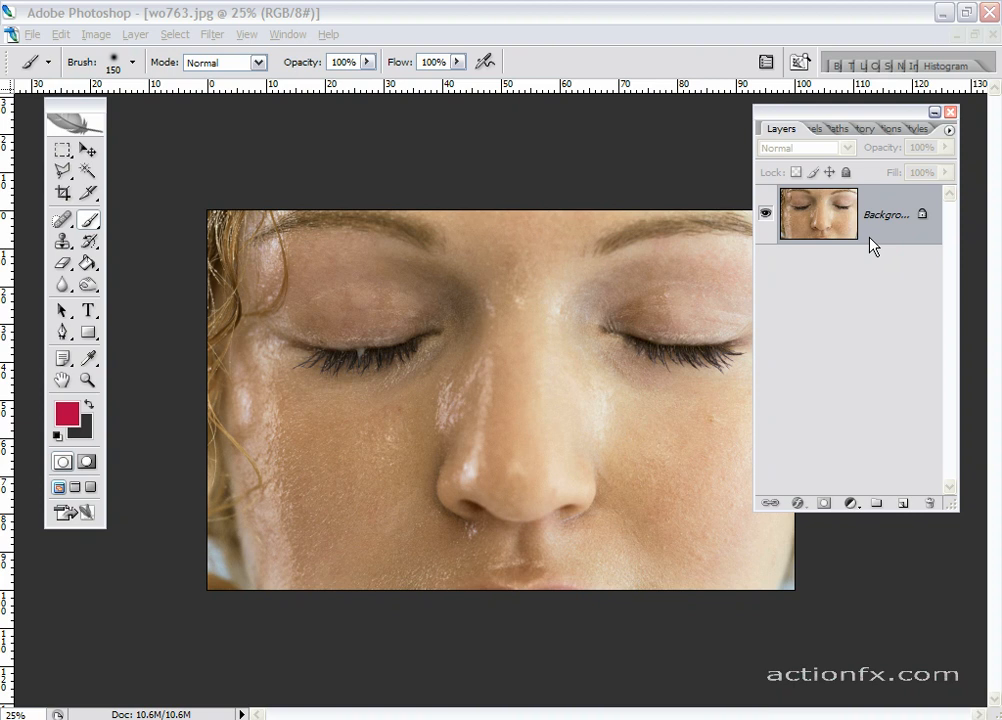
mouse_move(852, 502)
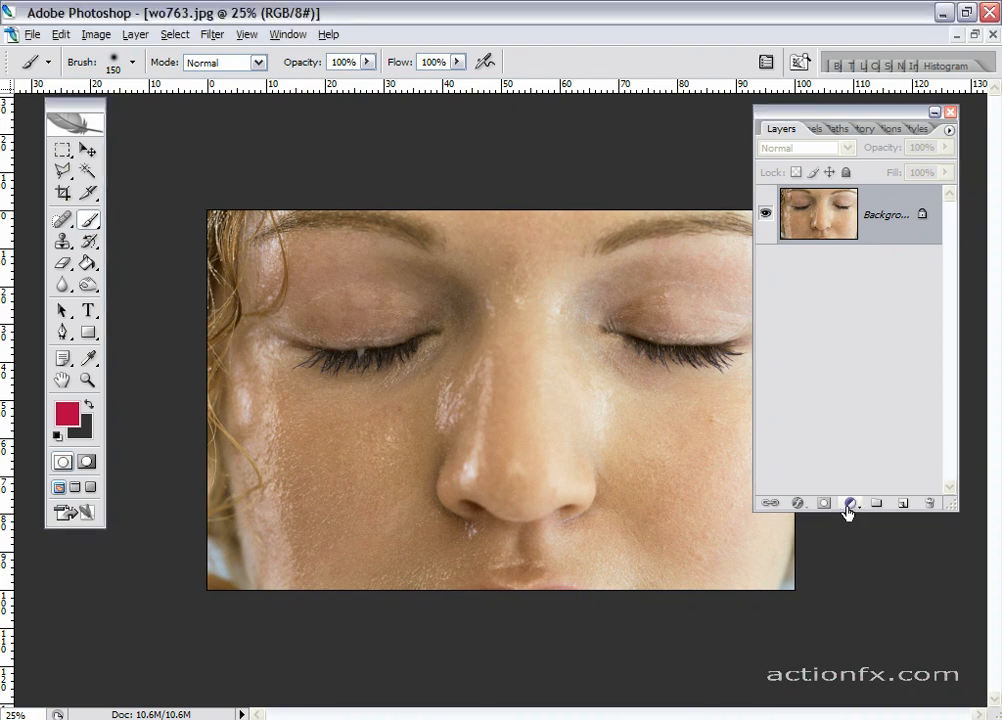
Add a pattern fill layer over the photo and choose the Clouds pattern.
click(848, 504)
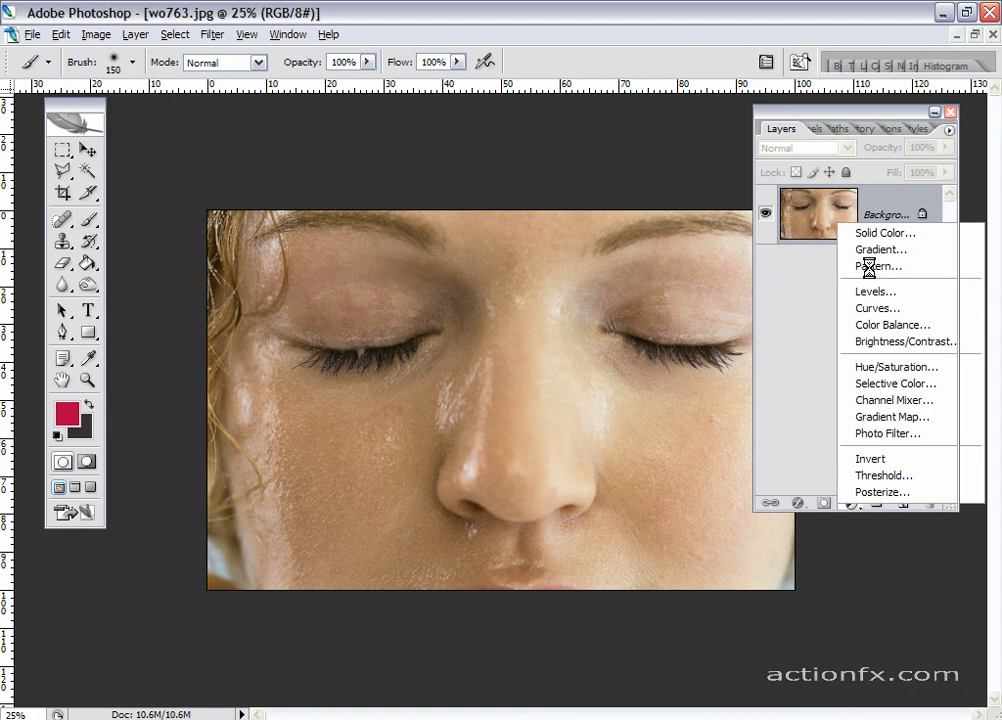
click(872, 266)
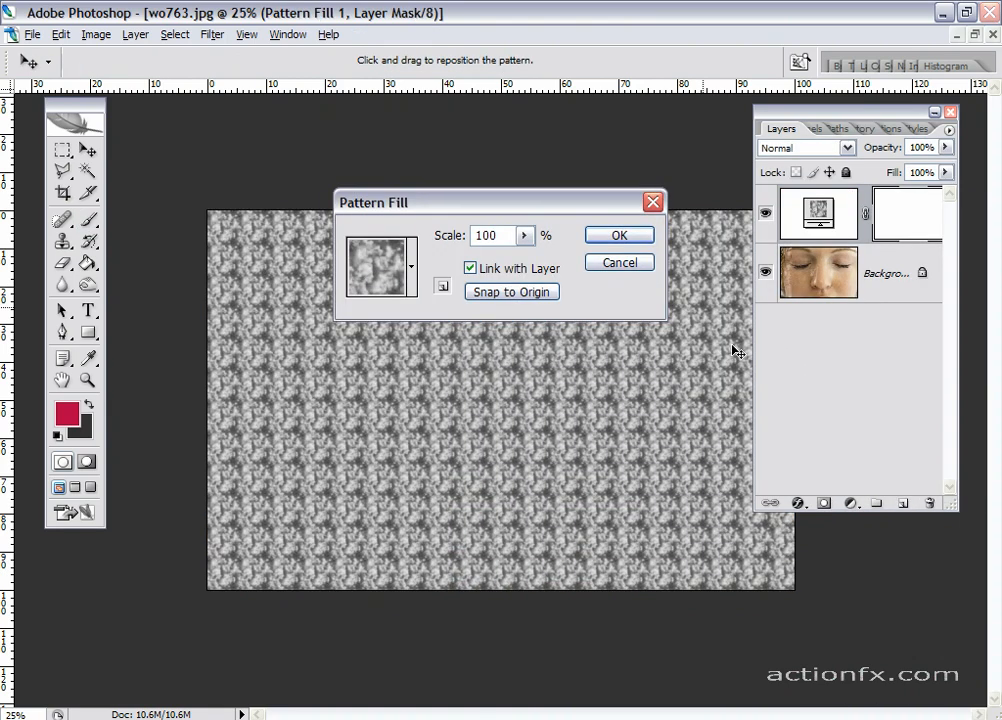
drag(372, 202, 438, 236)
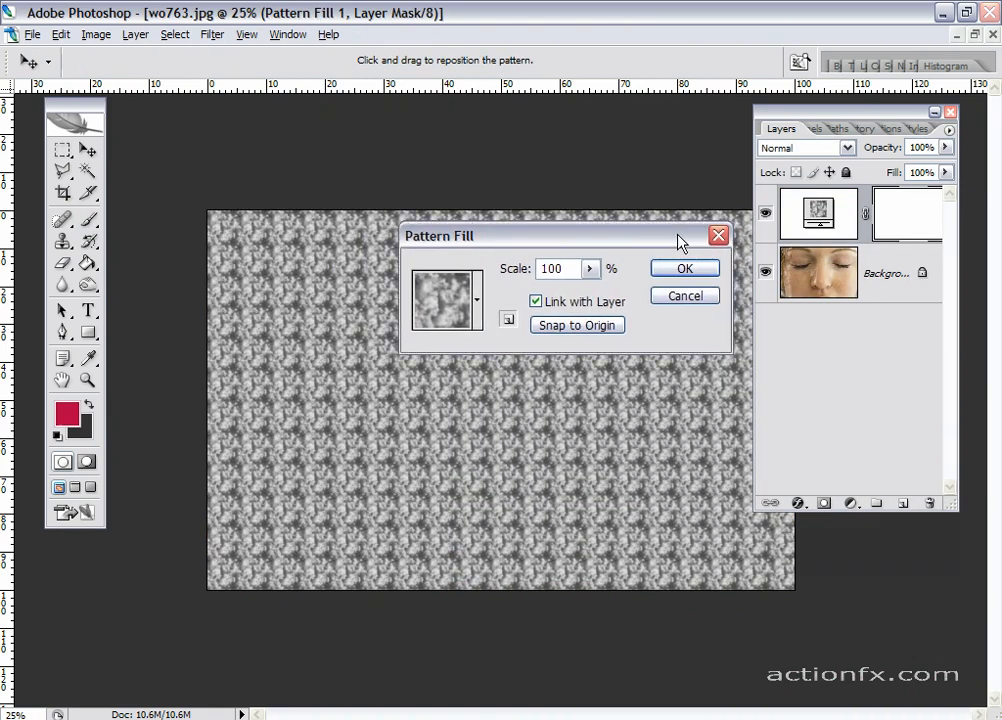
click(476, 298)
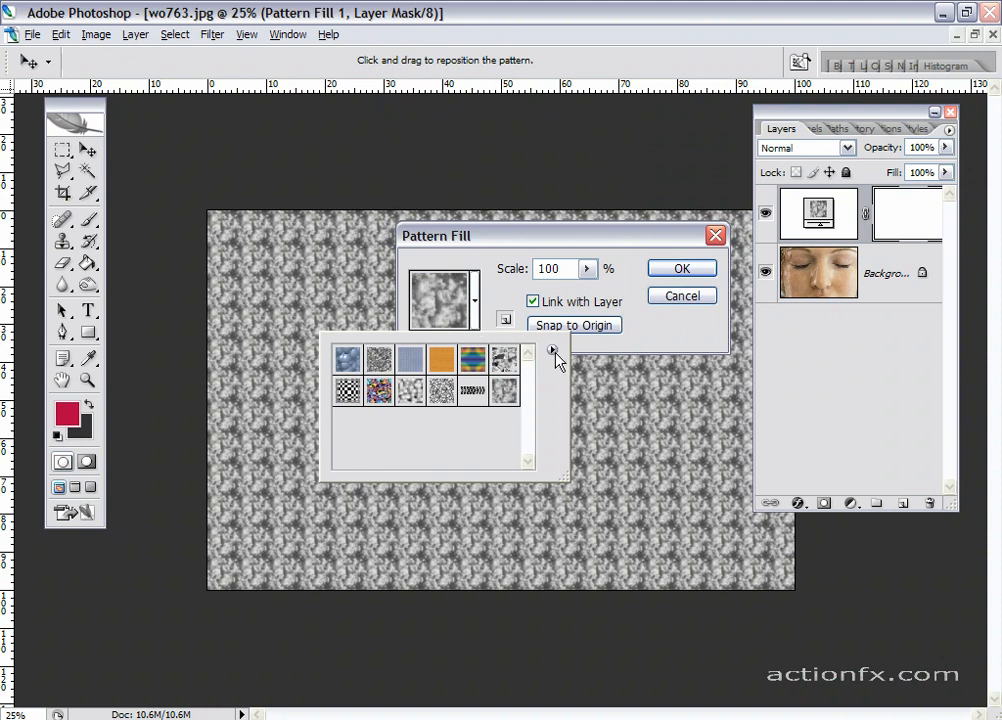
click(552, 352)
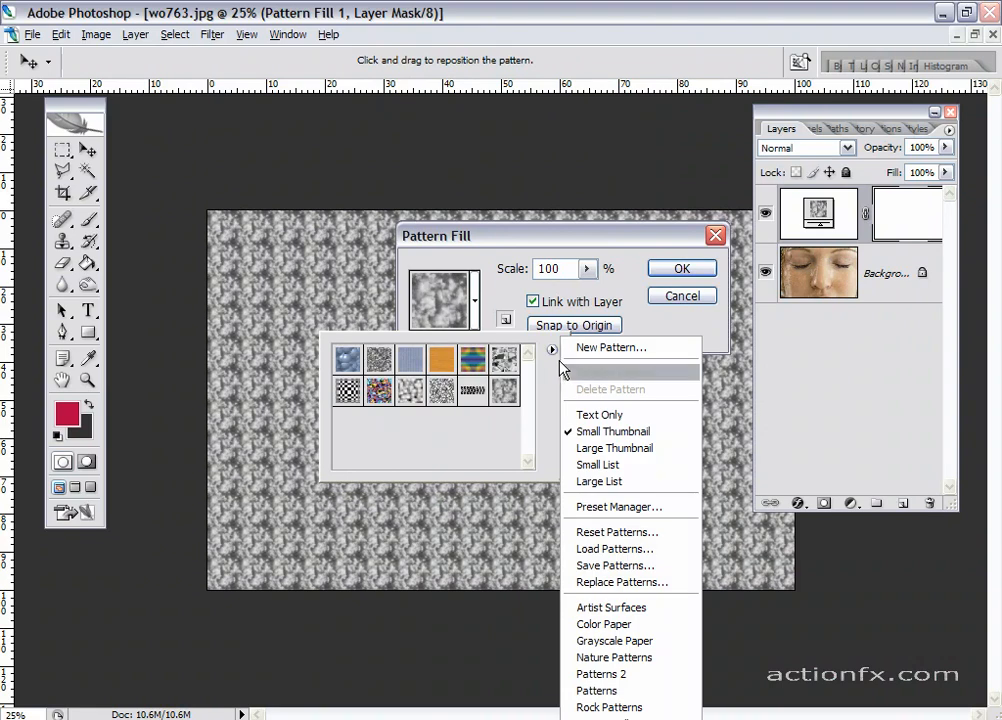
mouse_move(608, 532)
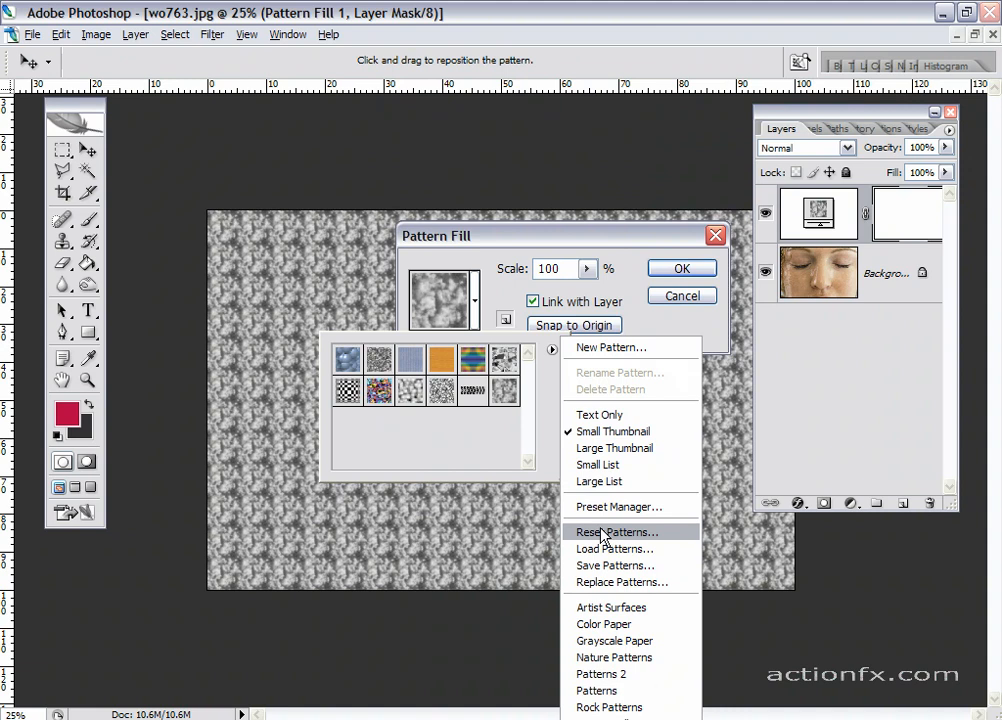
mouse_move(518, 402)
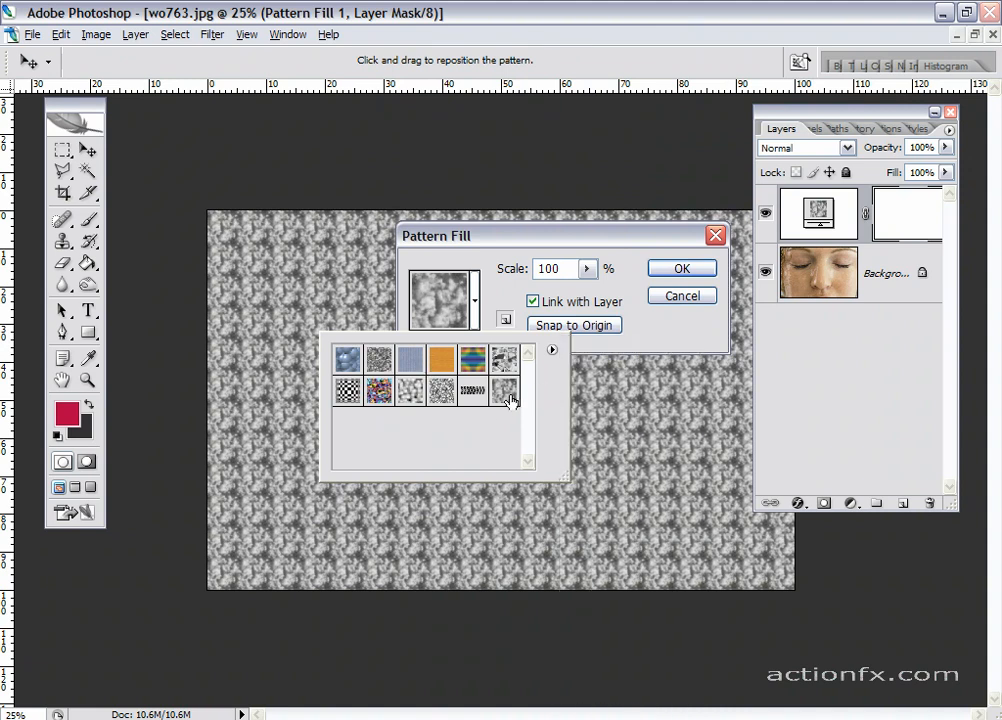
mouse_move(508, 396)
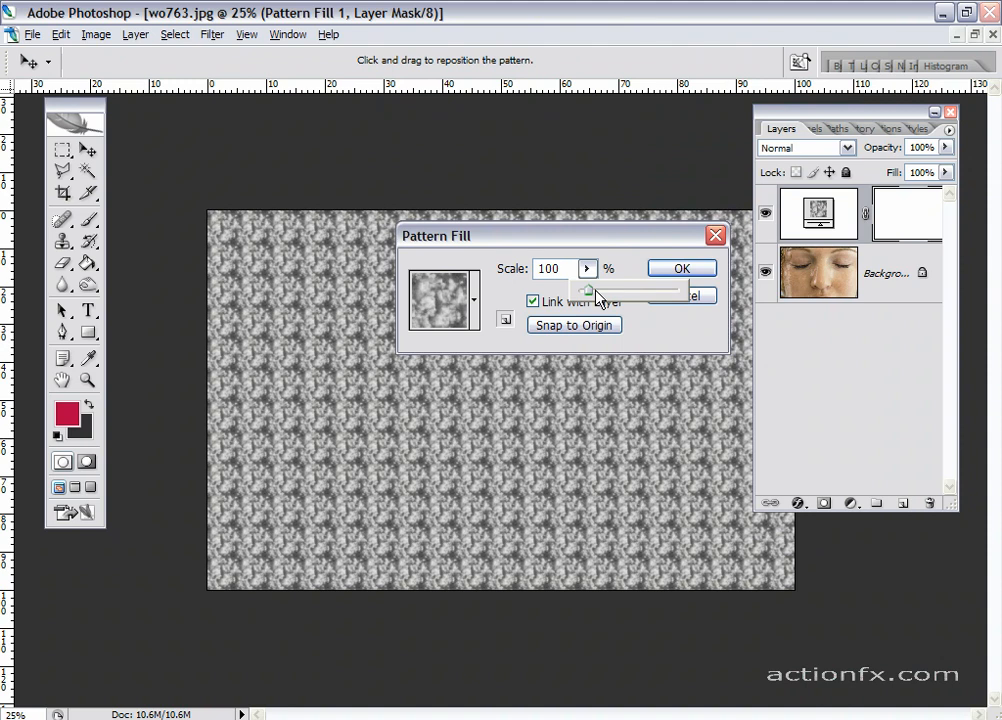
Enlarge the clouds pattern scale to 1000% and confirm the fill layer.
drag(588, 290, 638, 296)
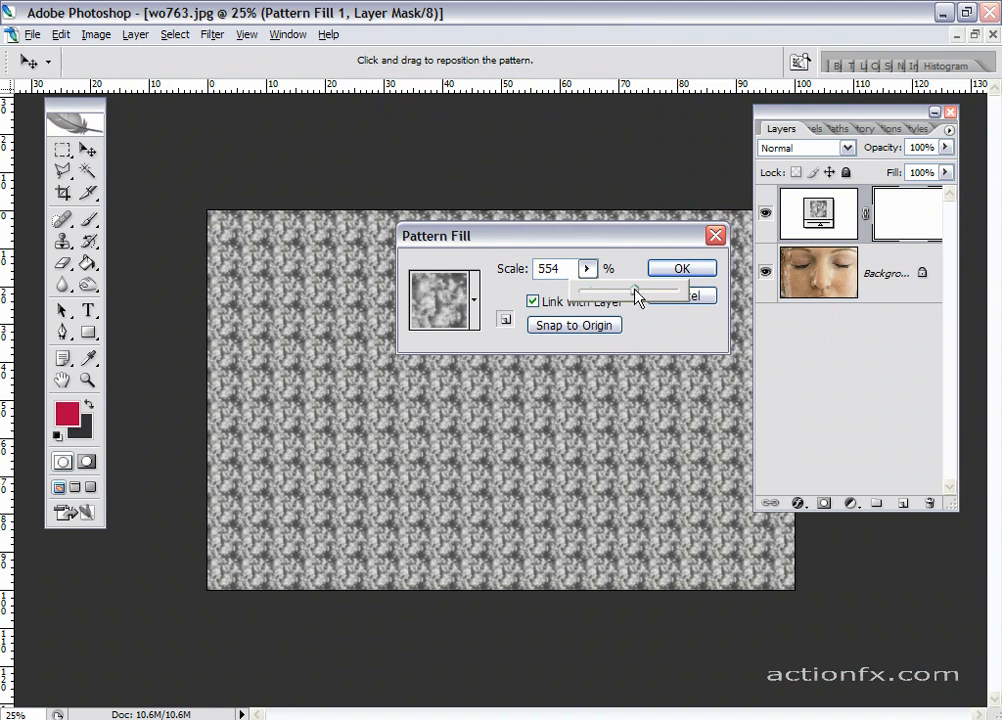
drag(630, 290, 680, 290)
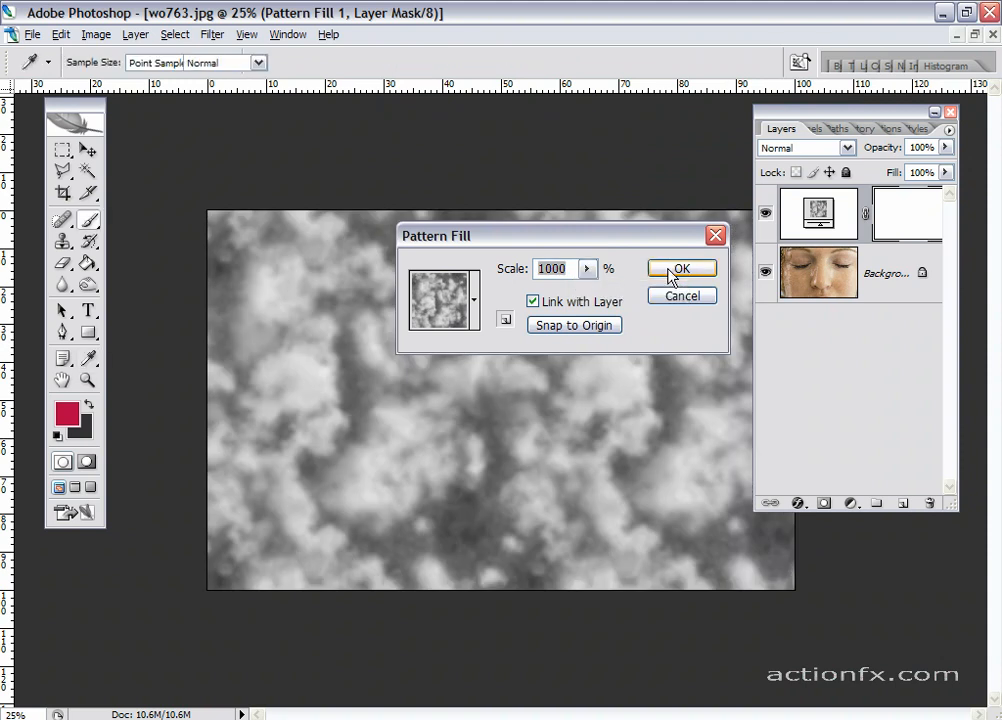
click(680, 268)
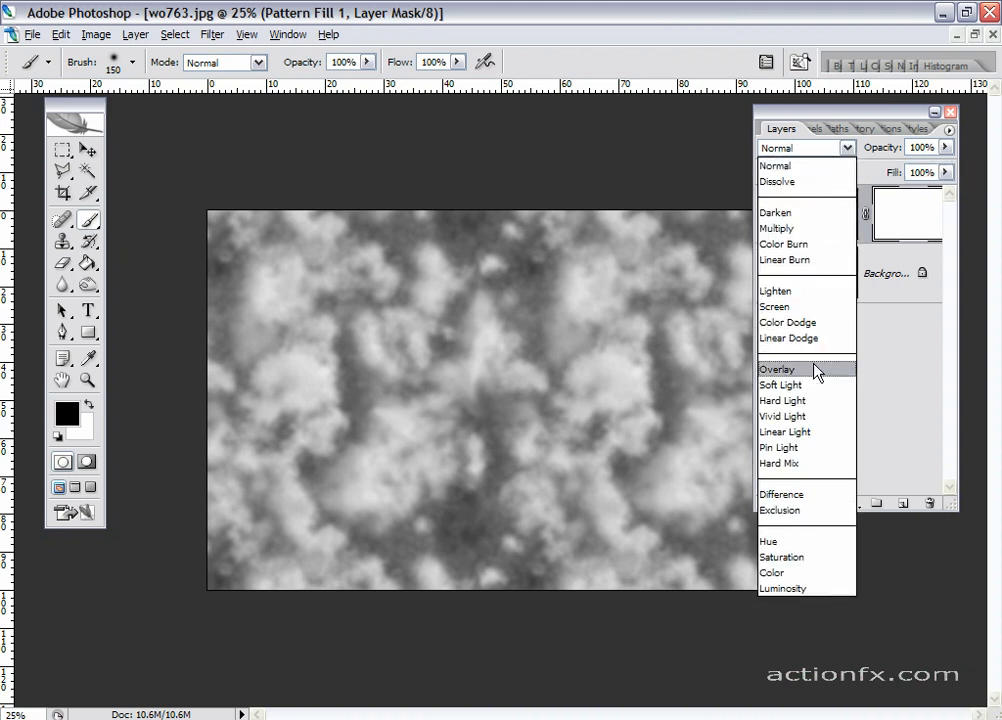
Set the cloud layer to Overlay blend mode at 60% opacity, mottling the face.
click(776, 368)
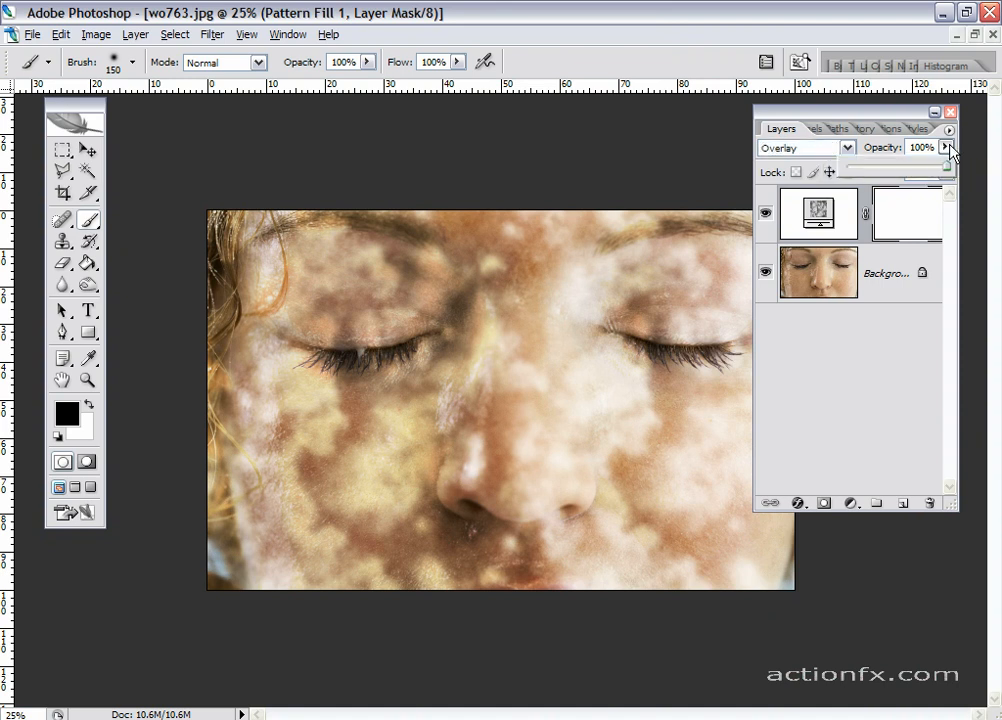
drag(944, 148, 904, 168)
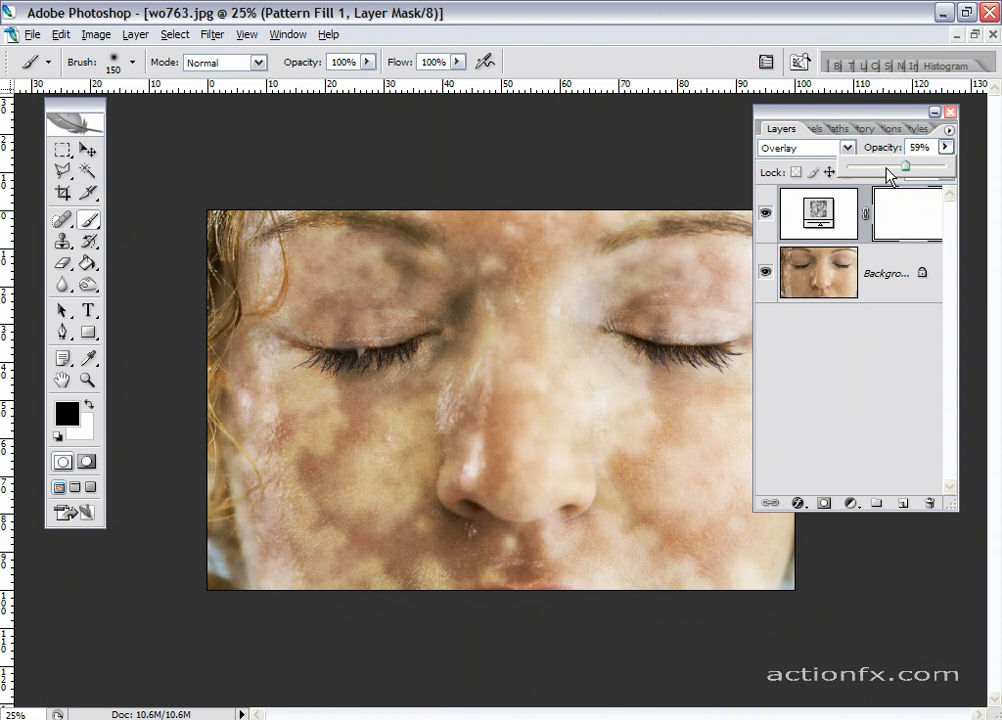
drag(904, 168, 904, 168)
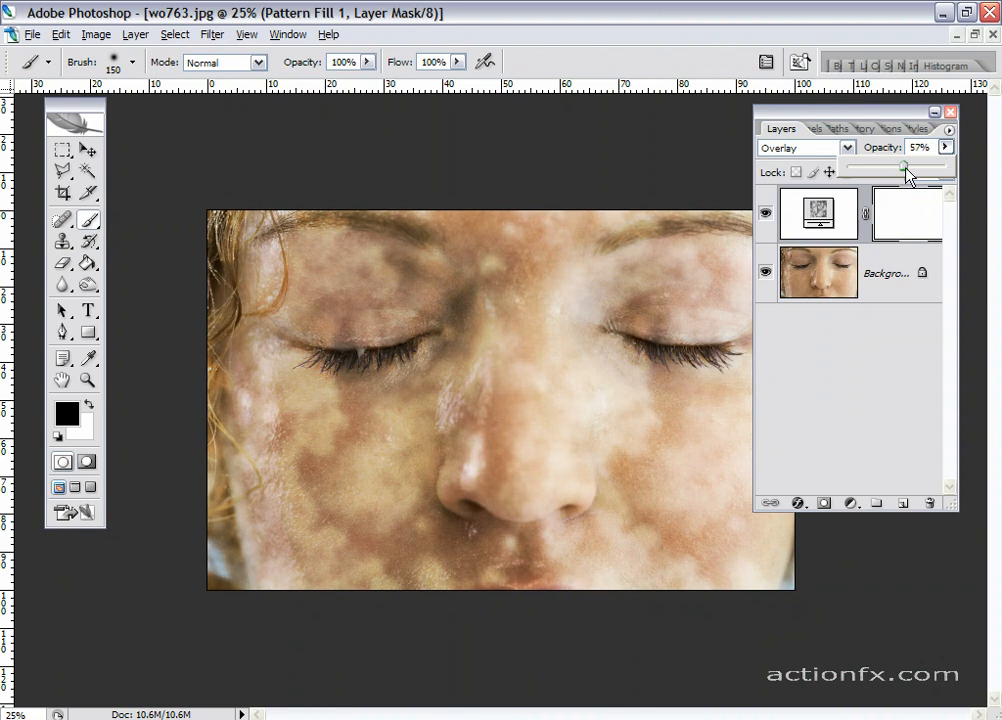
drag(904, 164, 908, 164)
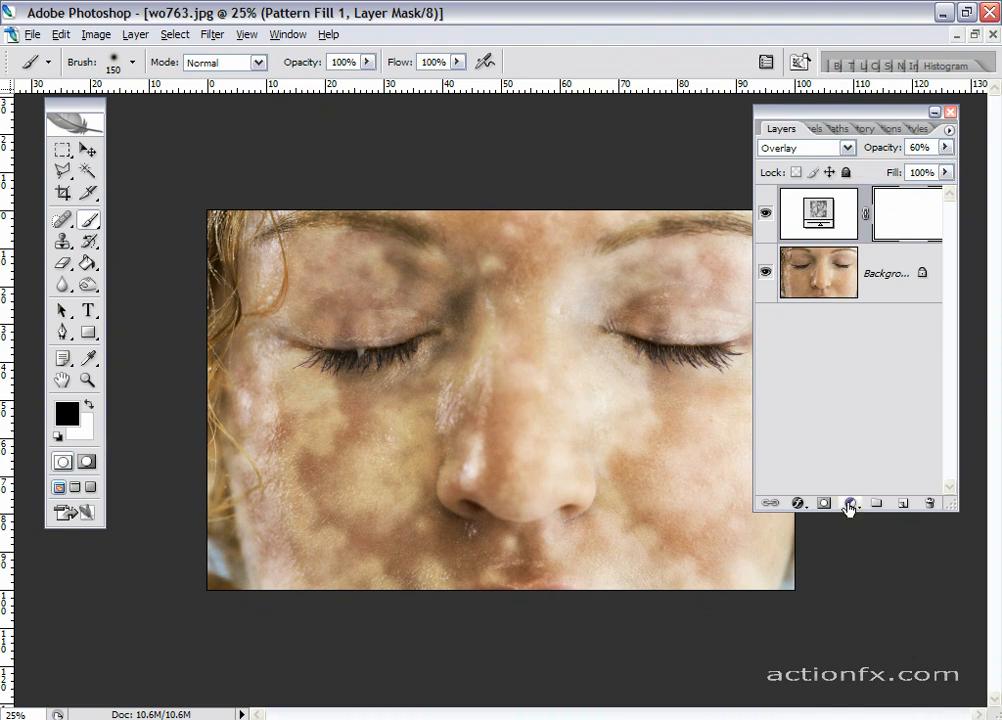
Add a Color Balance layer and shift midtones to -29 cyan and +11 green.
click(848, 504)
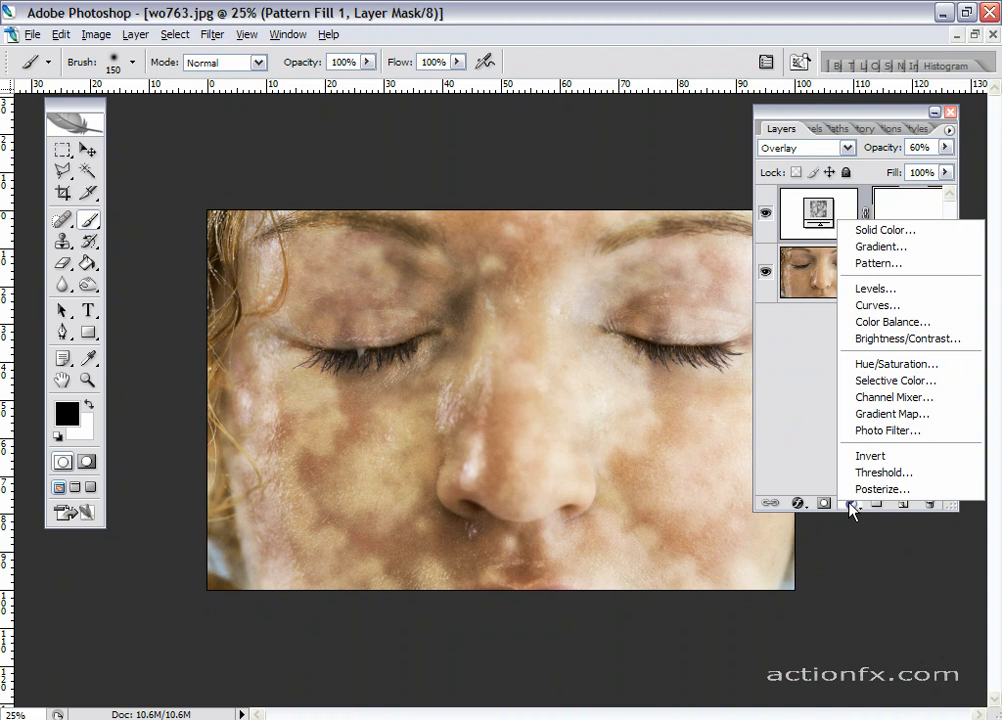
mouse_move(892, 328)
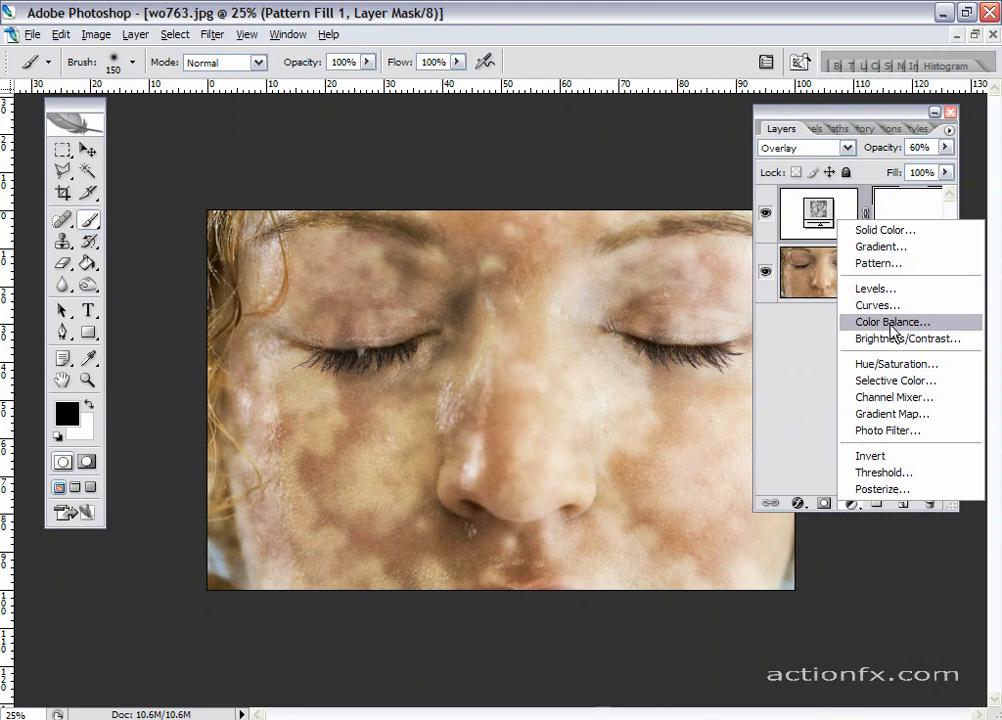
click(892, 320)
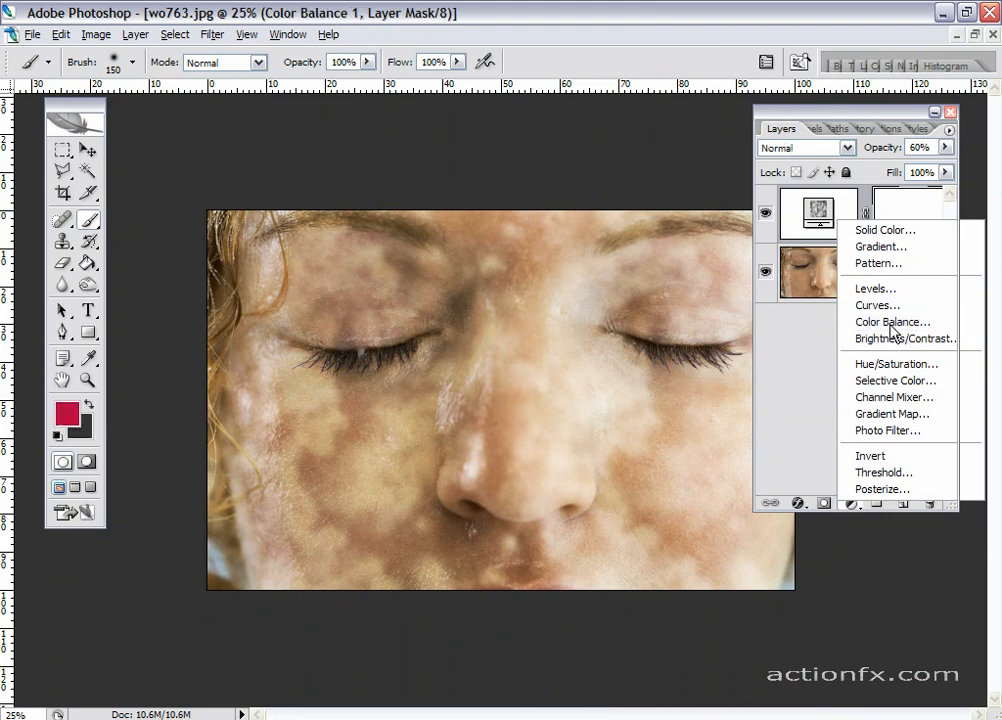
click(892, 322)
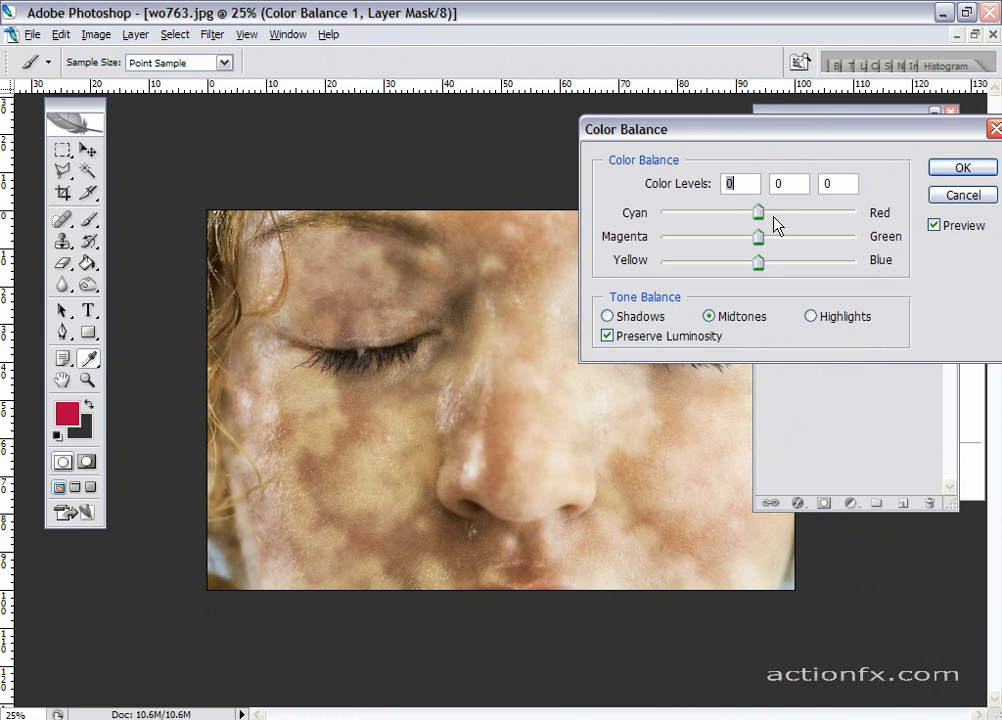
drag(760, 212, 756, 212)
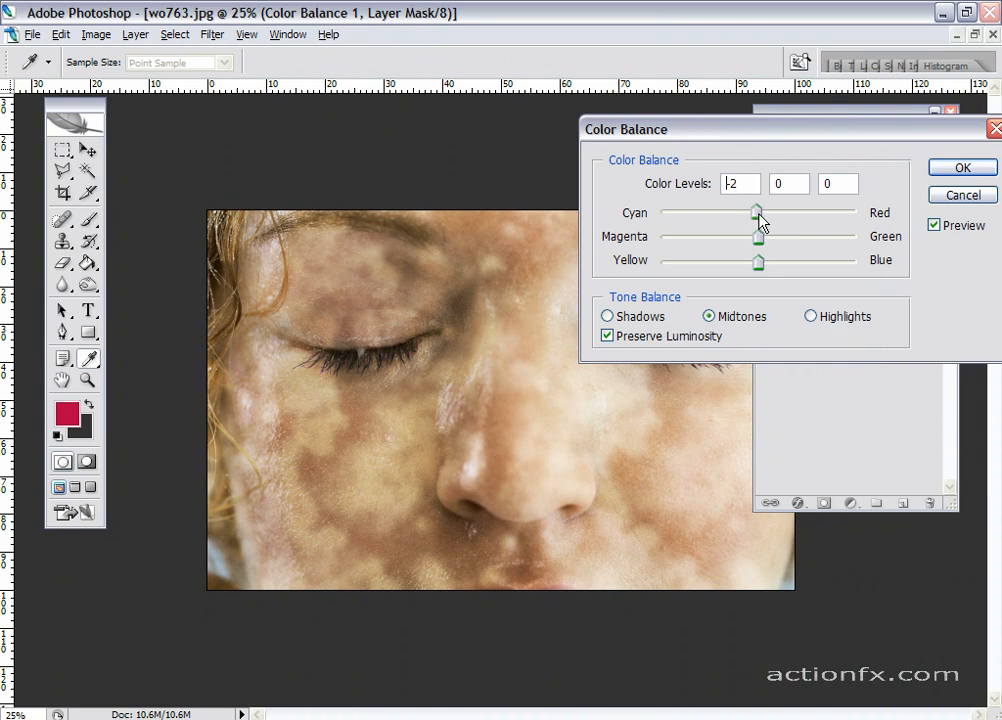
drag(758, 212, 730, 212)
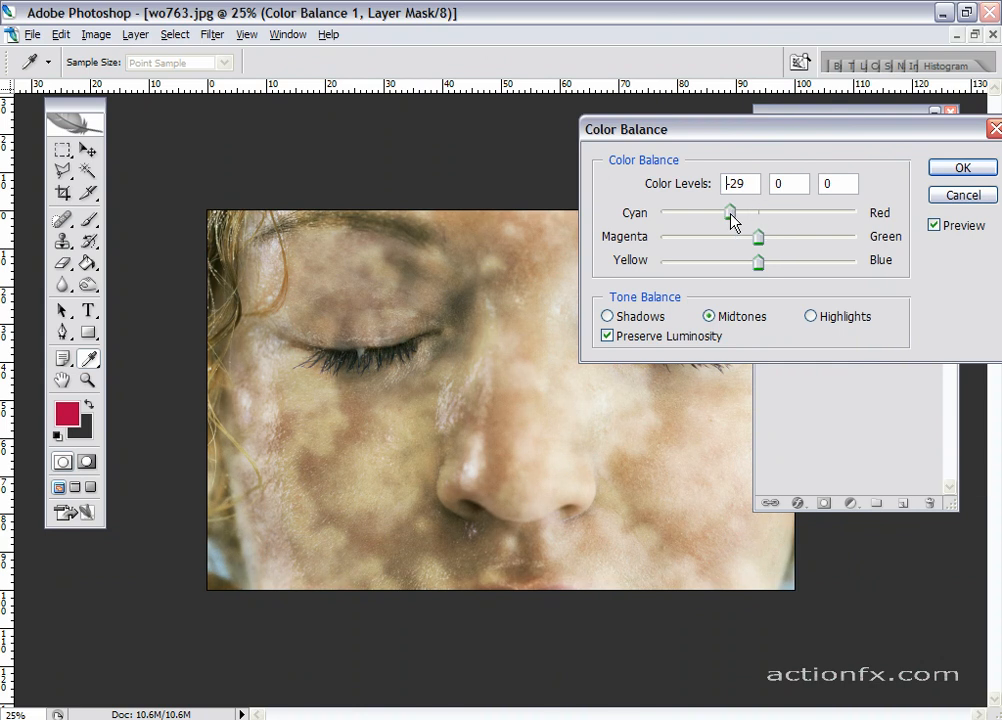
drag(758, 236, 764, 236)
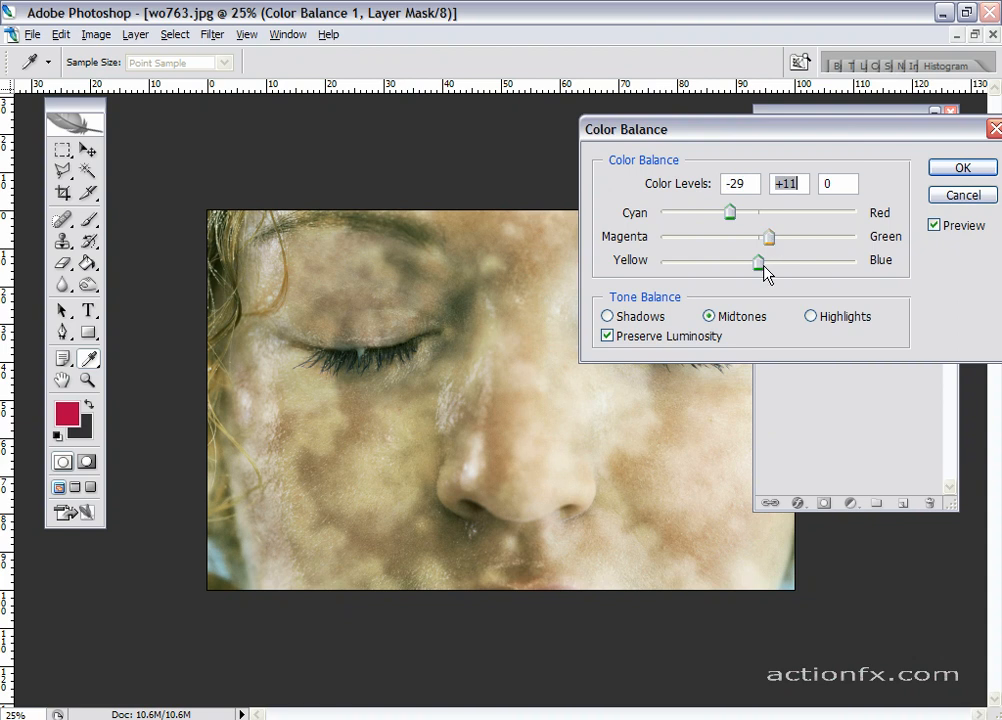
Push the midtones to +41 blue and confirm the cooler colour balance.
drag(760, 260, 790, 260)
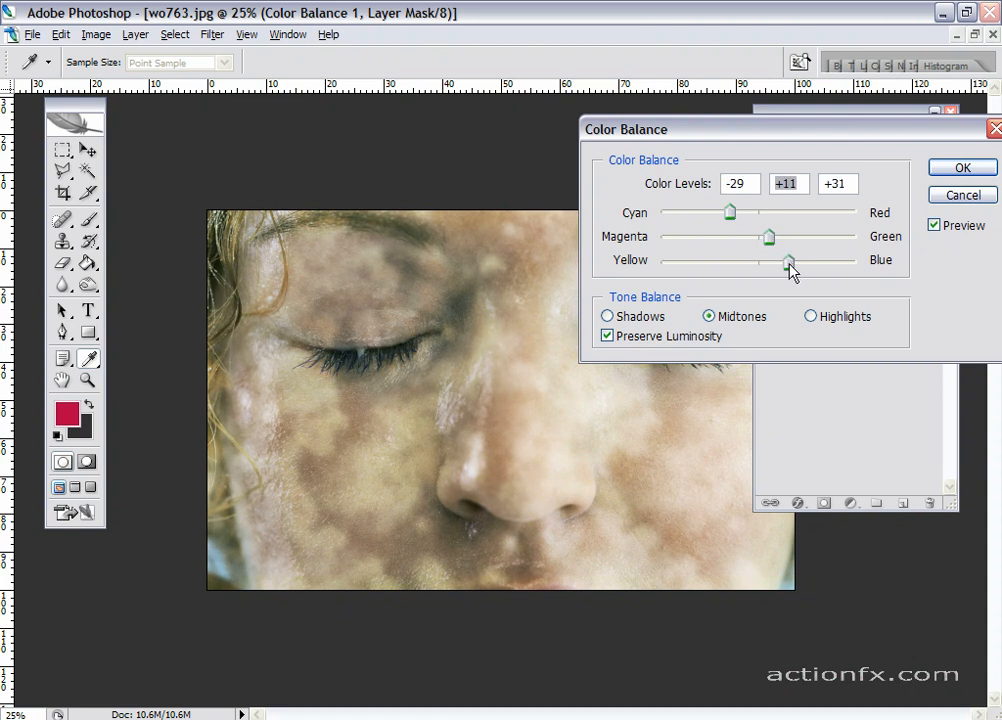
drag(788, 260, 794, 260)
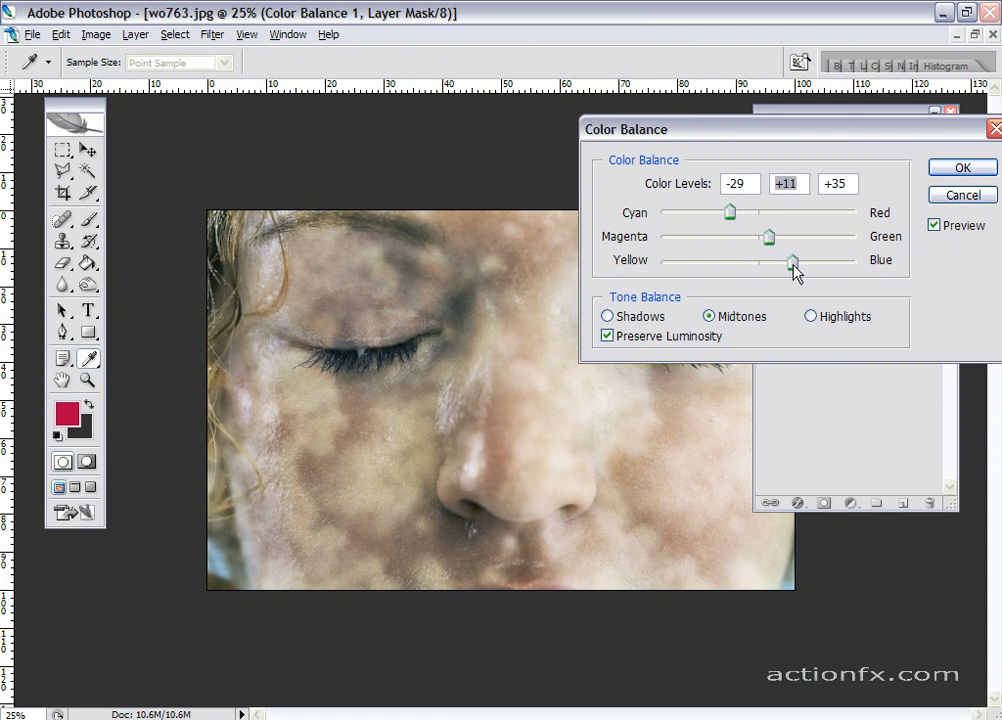
drag(792, 260, 800, 260)
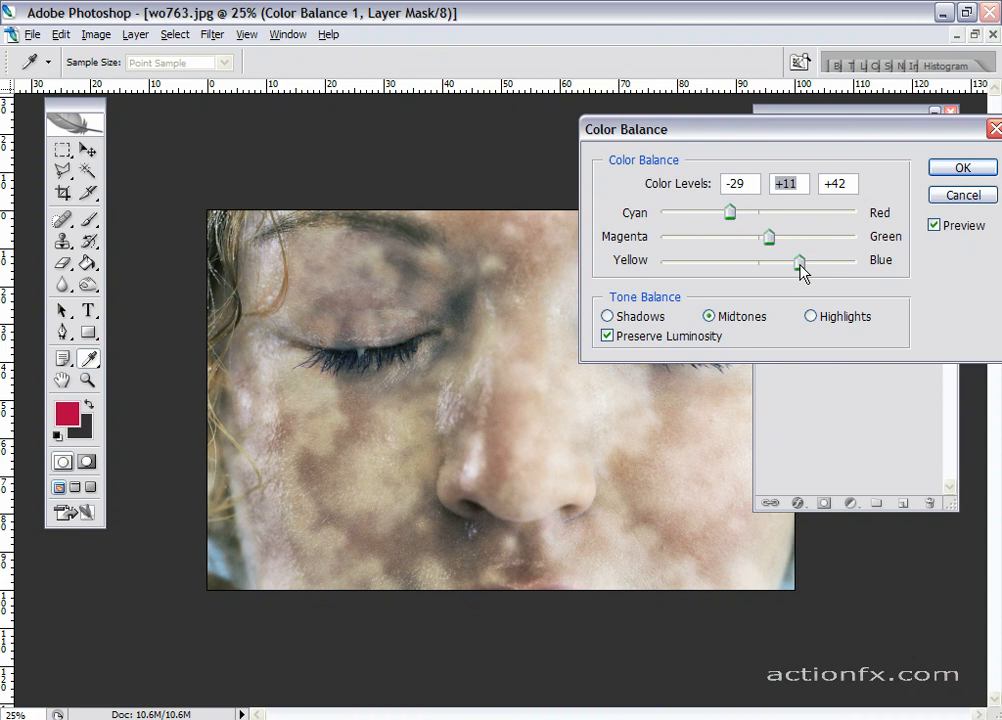
drag(800, 260, 798, 260)
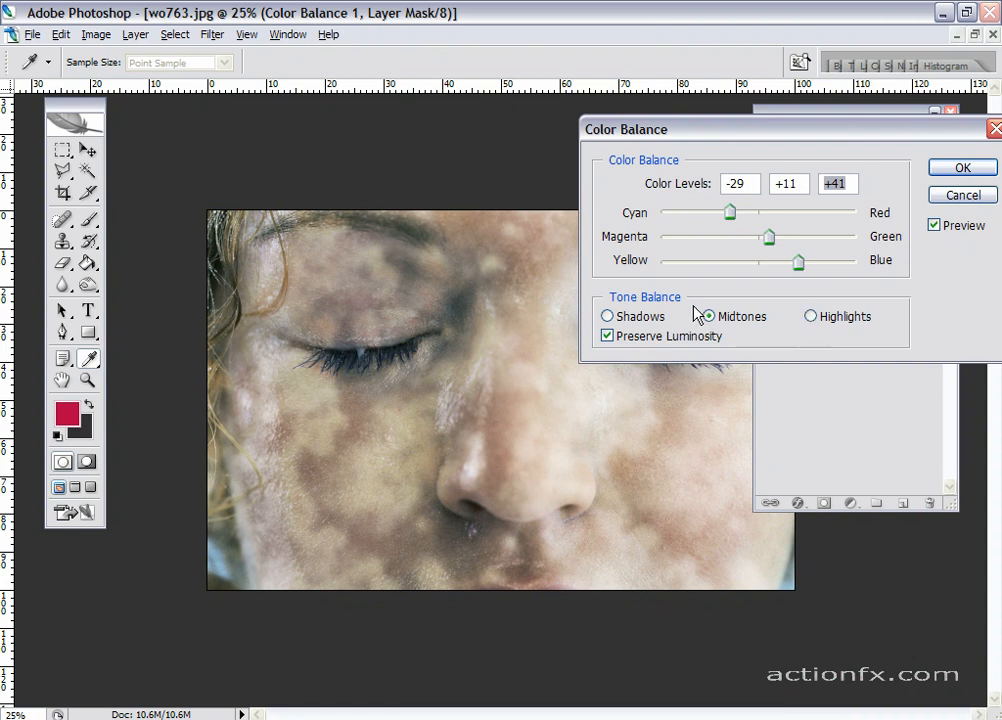
click(604, 316)
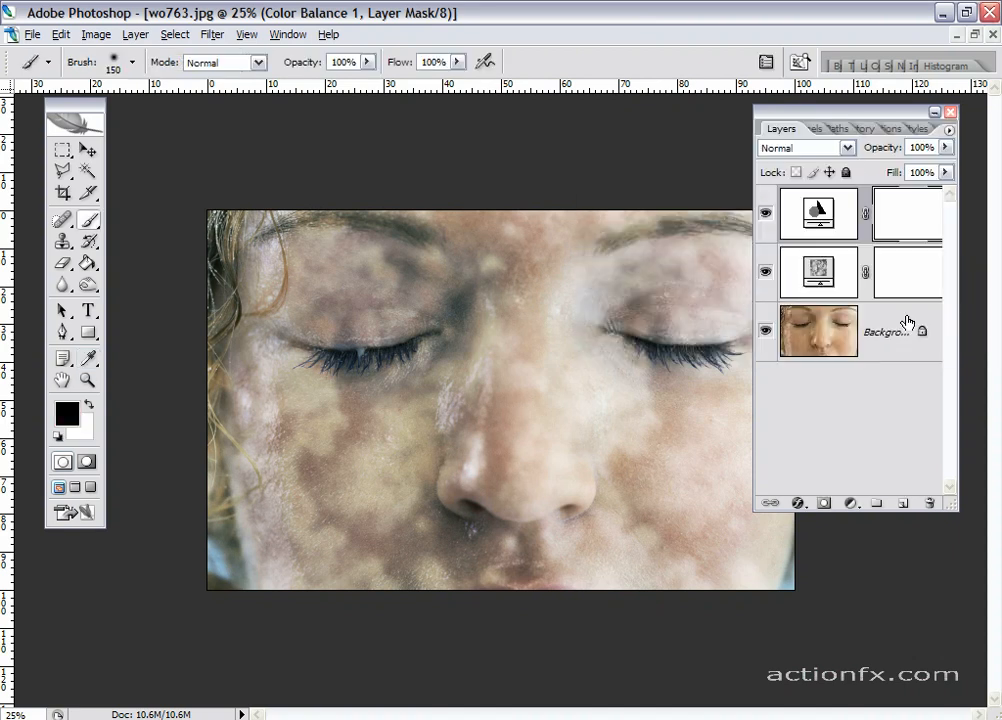
Add a Brightness/Contrast layer with Brightness -36 and Contrast +4.
click(850, 504)
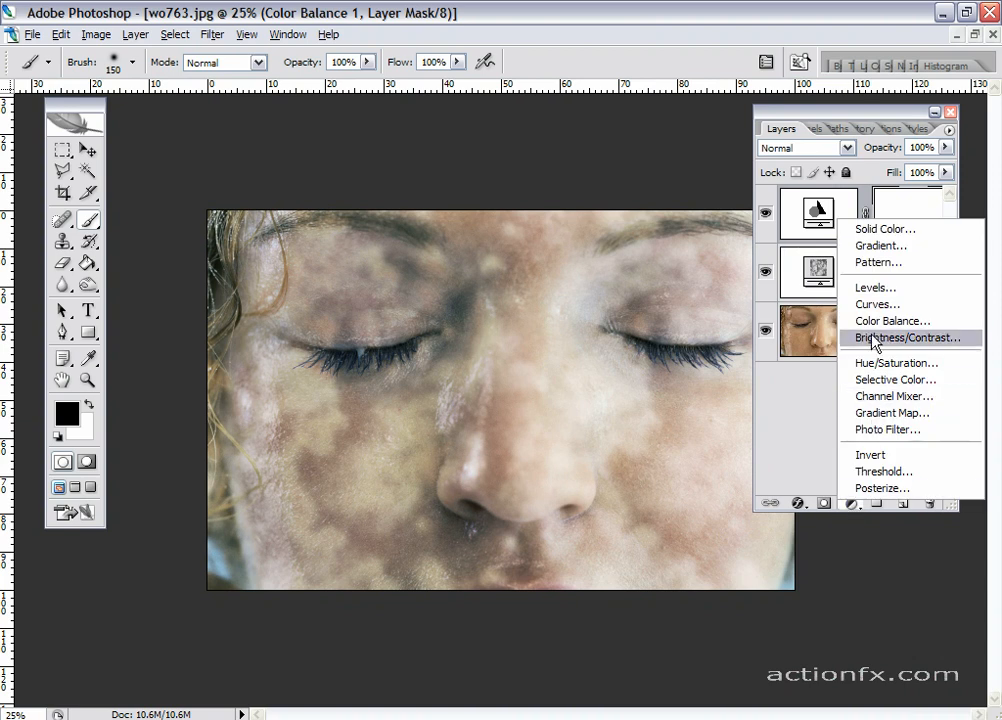
click(890, 336)
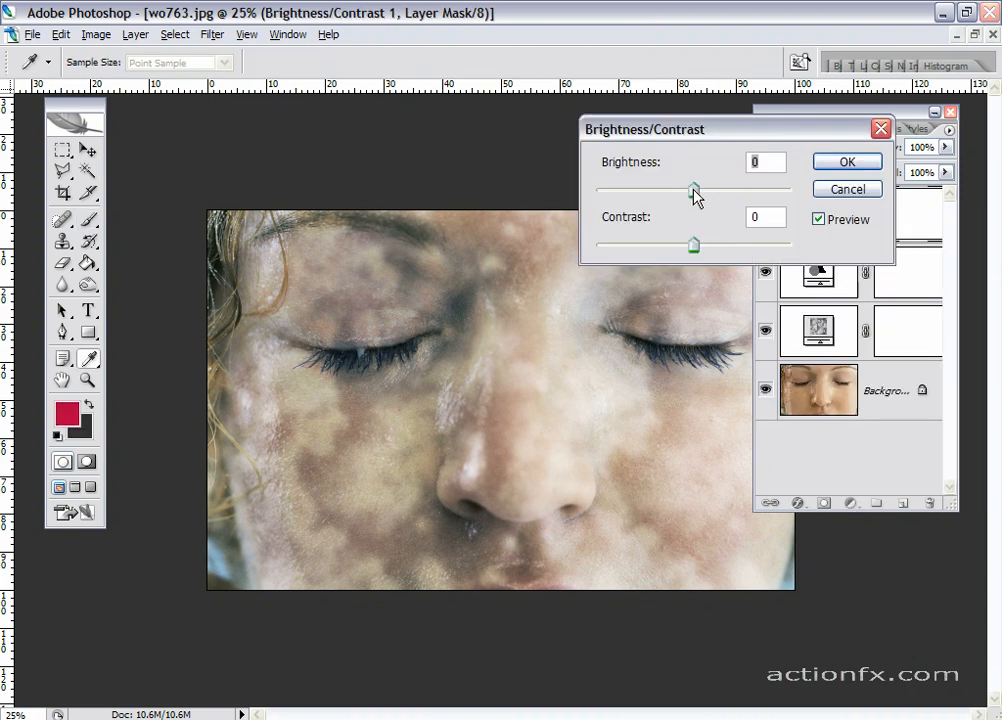
drag(692, 190, 668, 190)
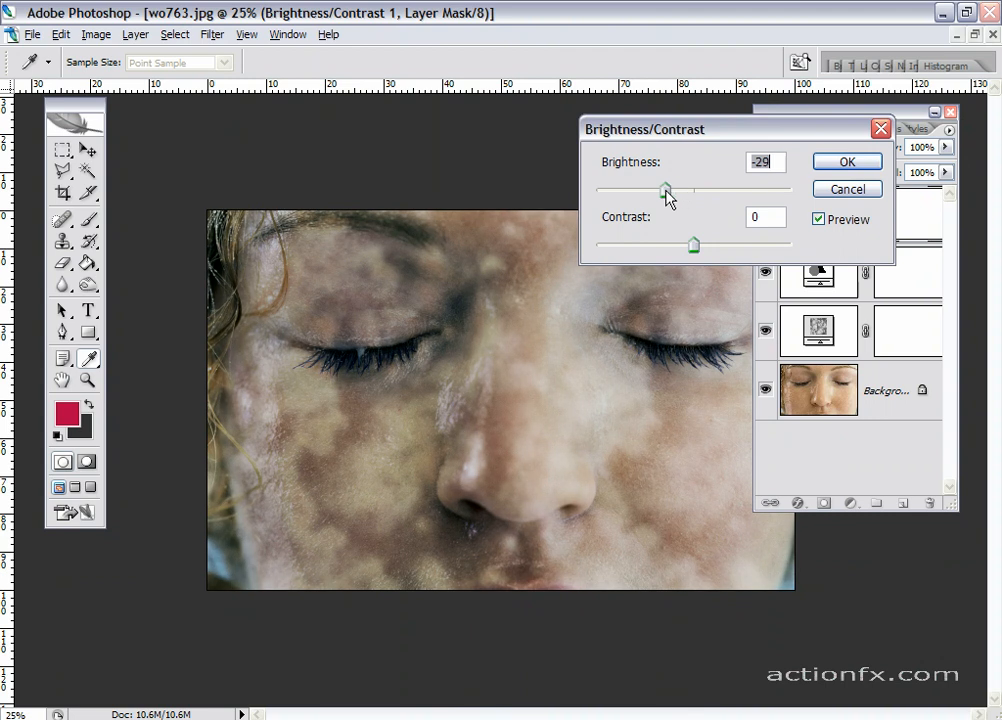
drag(668, 190, 656, 190)
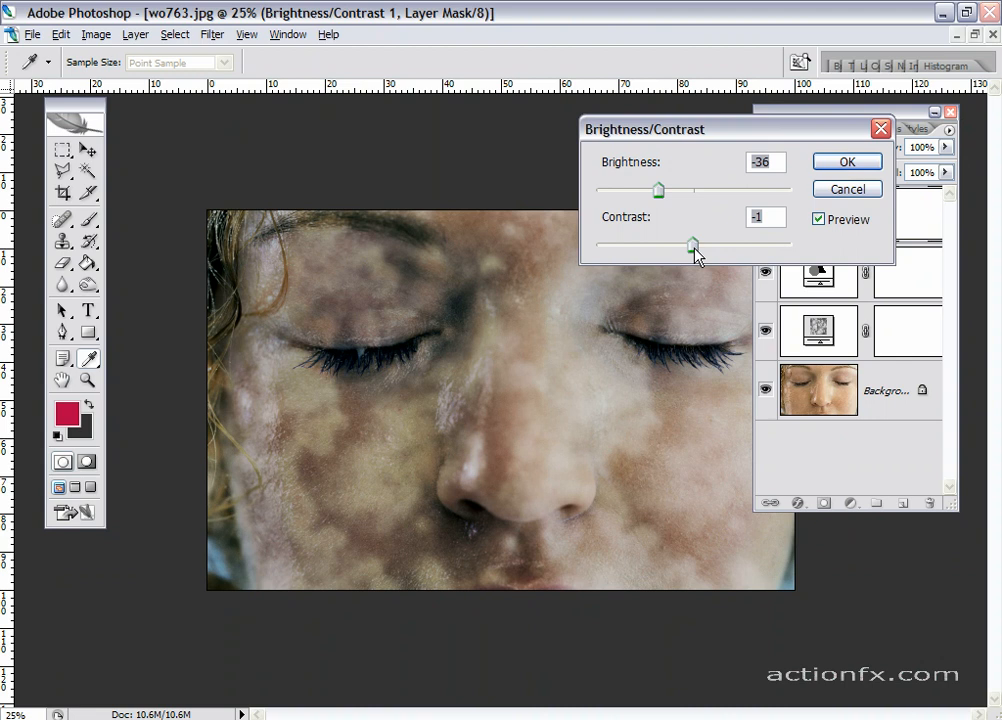
drag(692, 244, 704, 244)
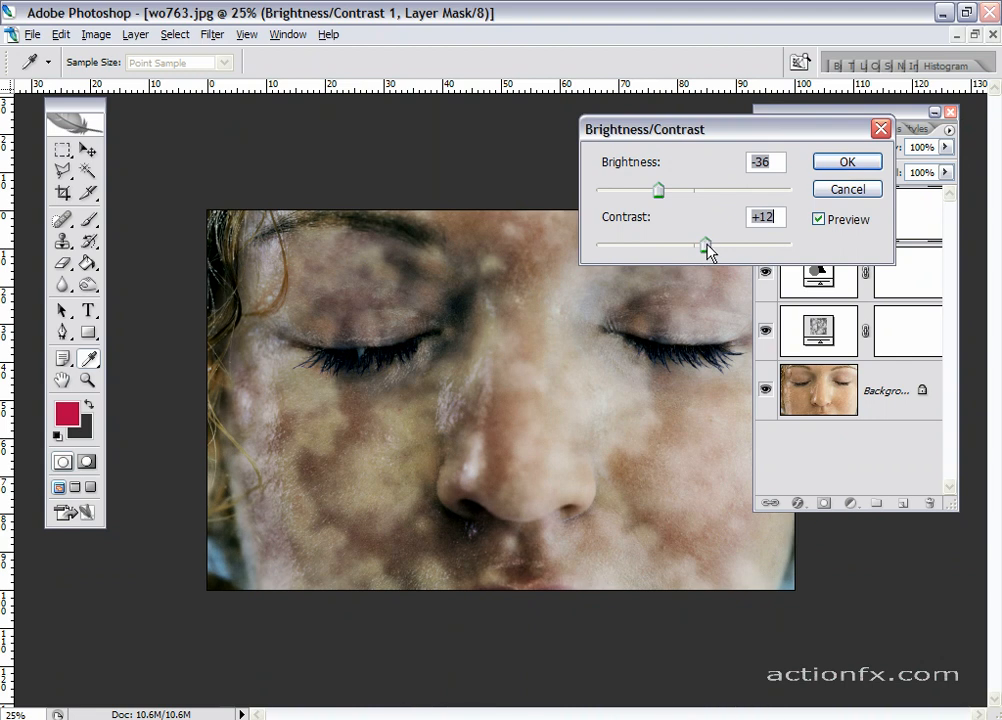
drag(704, 244, 700, 244)
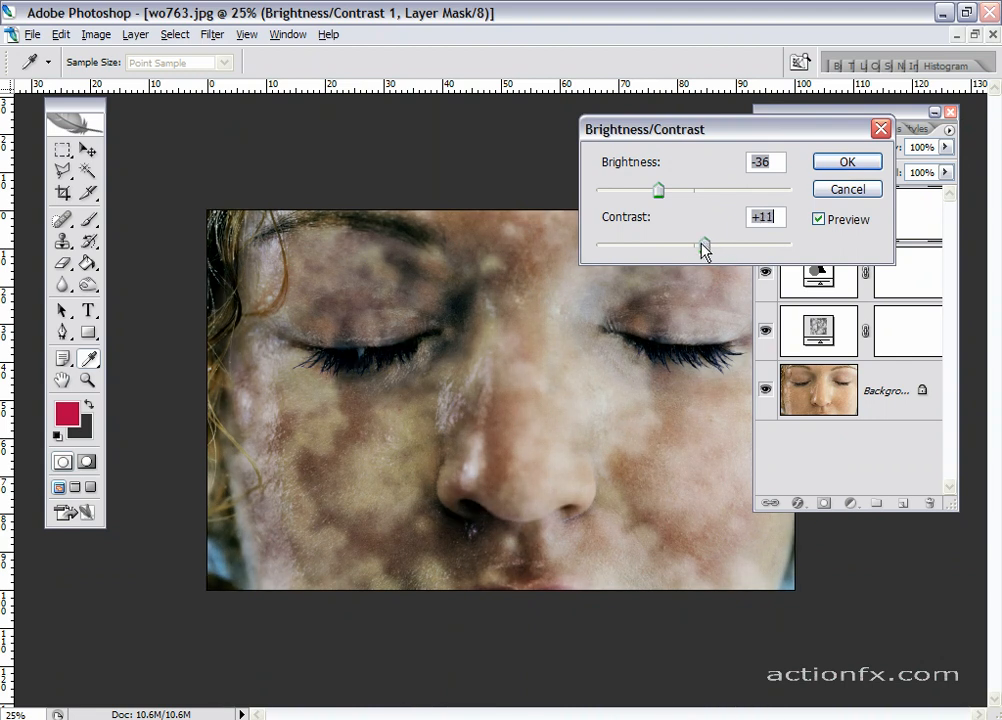
drag(700, 244, 698, 244)
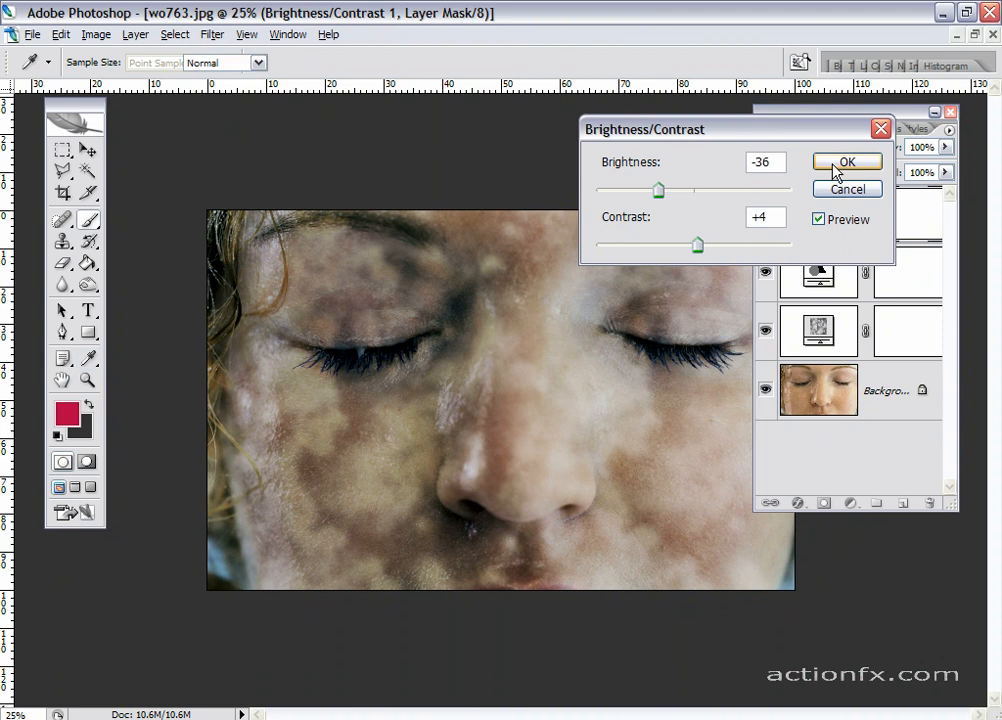
click(846, 162)
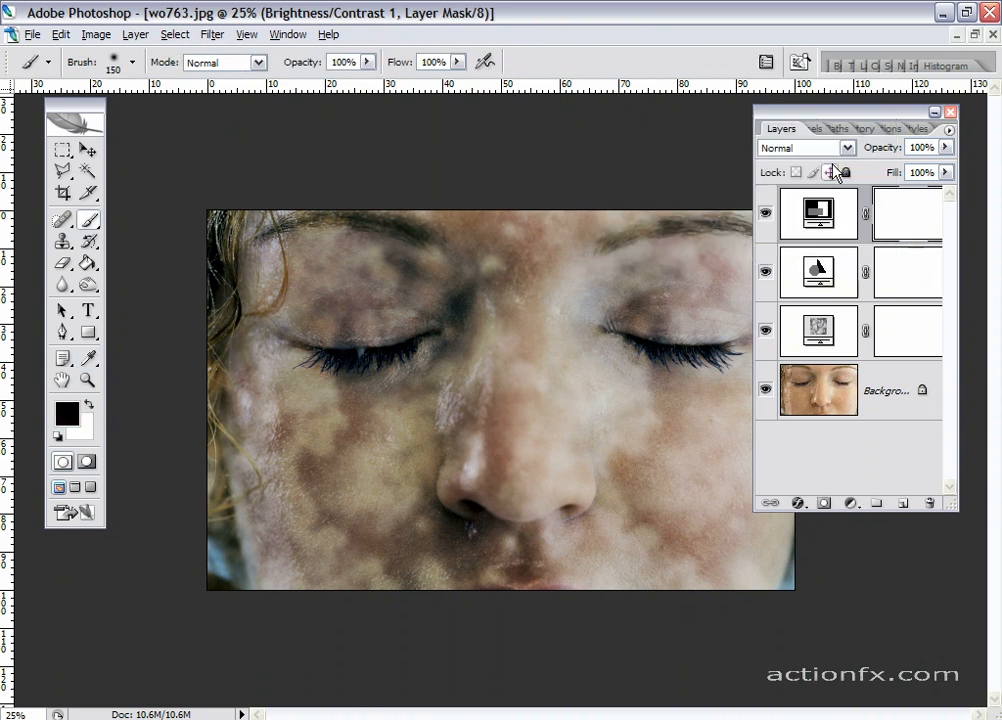